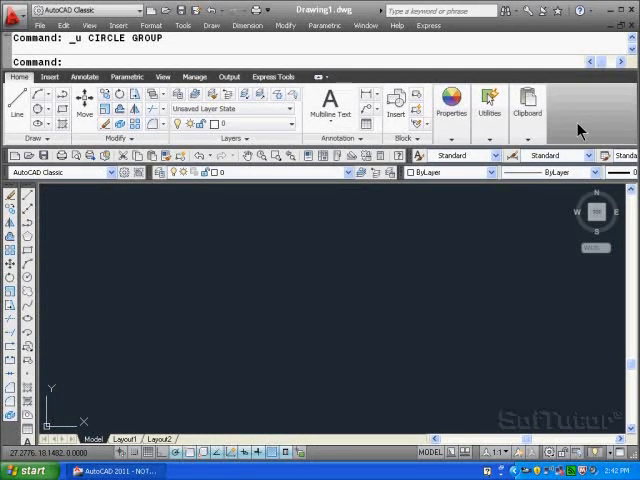
{"action": "mouse_move", "coordinate": [208, 272]}
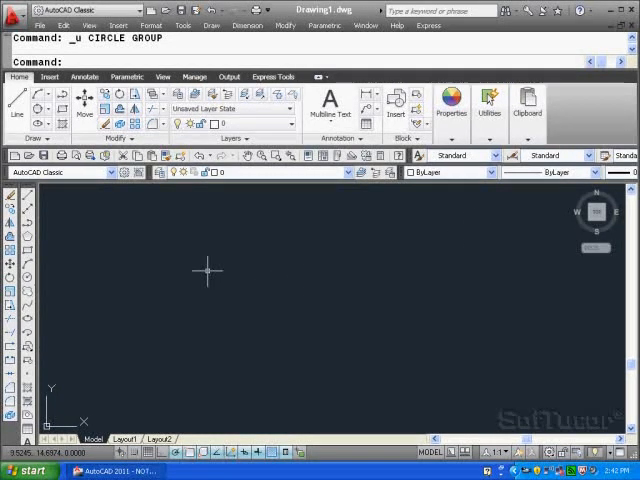
{"action": "mouse_move", "coordinate": [44, 116]}
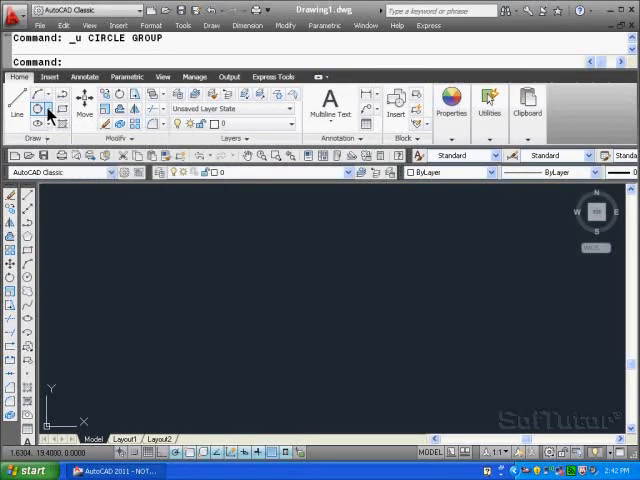
Expand the Circle dropdown on the Home ribbon to show the circle-drawing methods
{"action": "left_click", "coordinate": [48, 108]}
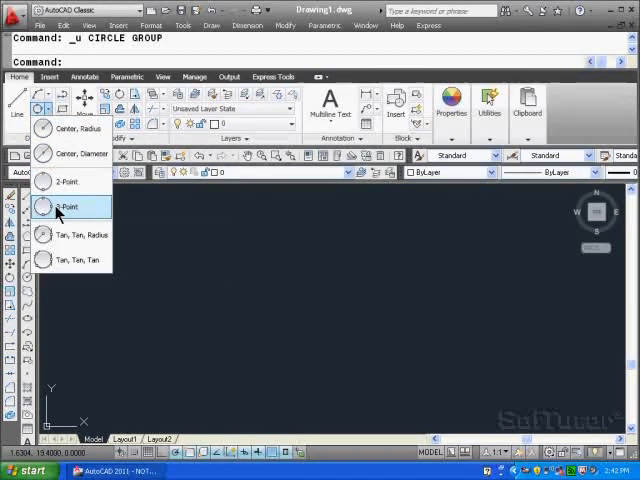
Choose the 3-Point circle method so it prompts for the first point
{"action": "left_click", "coordinate": [70, 208]}
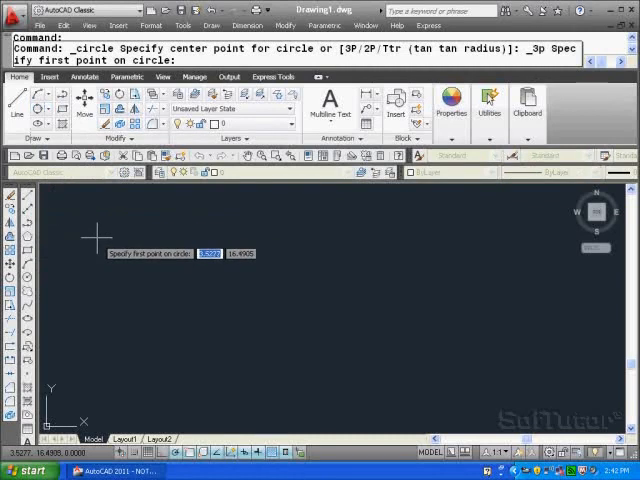
{"action": "mouse_move", "coordinate": [160, 318]}
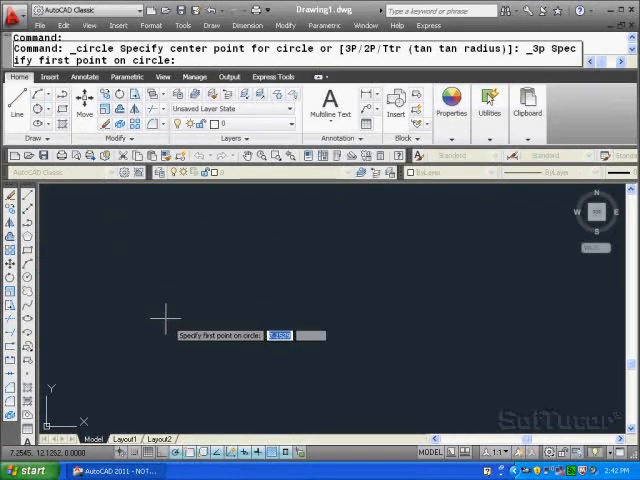
{"action": "mouse_move", "coordinate": [248, 456]}
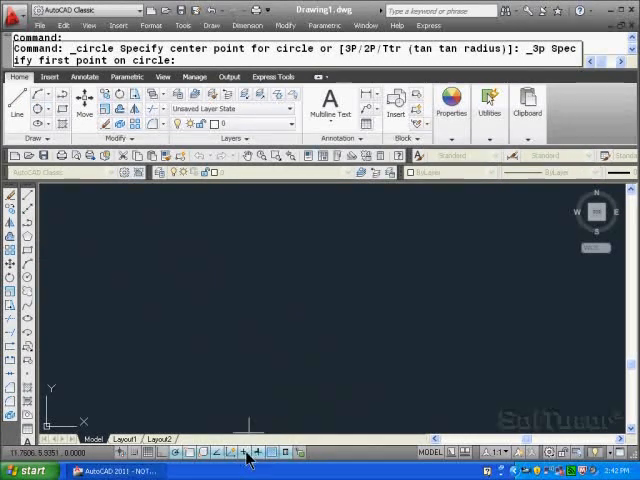
{"action": "mouse_move", "coordinate": [224, 378]}
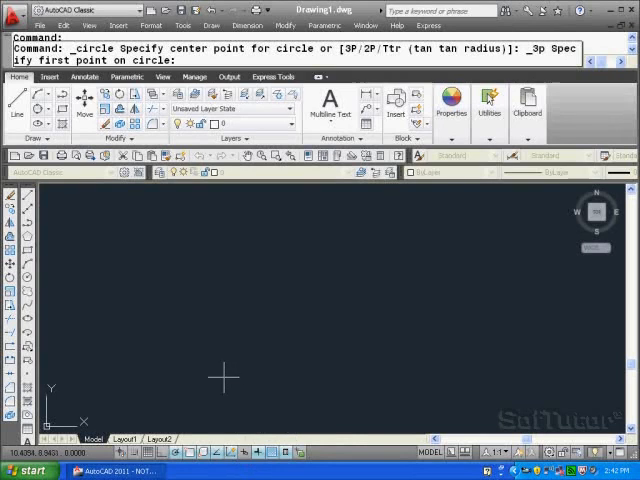
{"action": "mouse_move", "coordinate": [184, 324]}
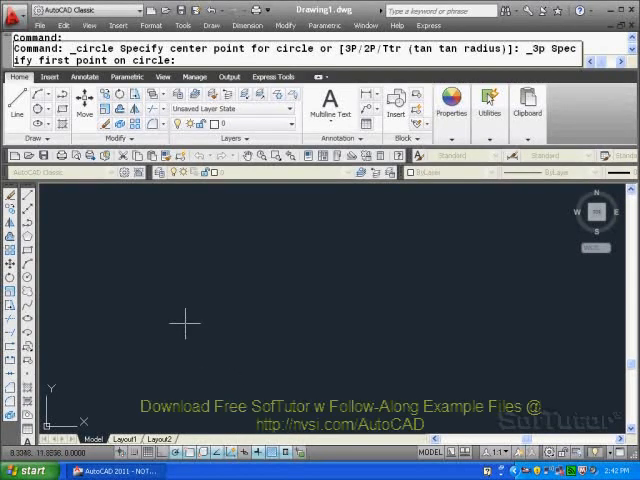
{"action": "mouse_move", "coordinate": [130, 300]}
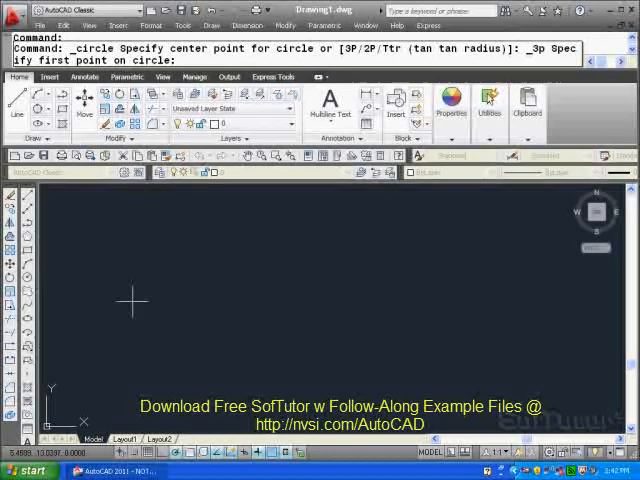
Pick points on the left of the drawing area to define the free 3-point circle
{"action": "left_click", "coordinate": [232, 258]}
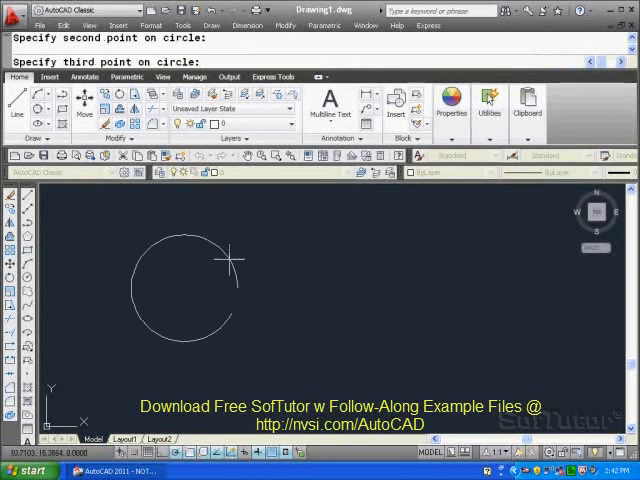
{"action": "left_click", "coordinate": [312, 304]}
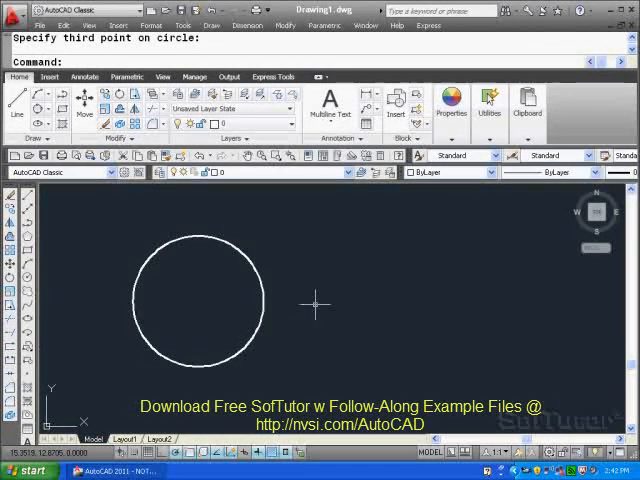
{"action": "mouse_move", "coordinate": [290, 276]}
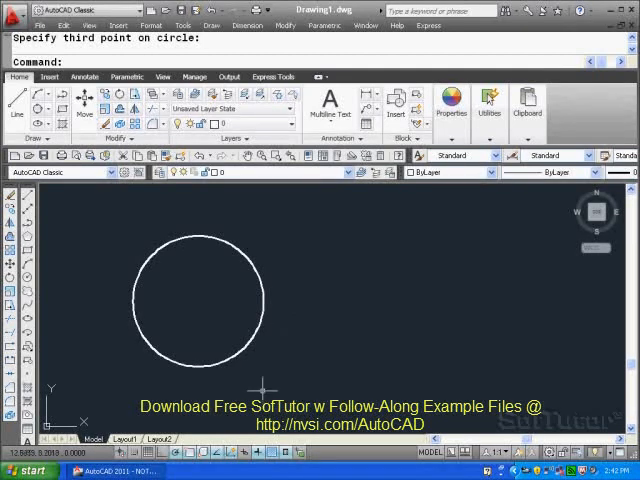
{"action": "mouse_move", "coordinate": [176, 396]}
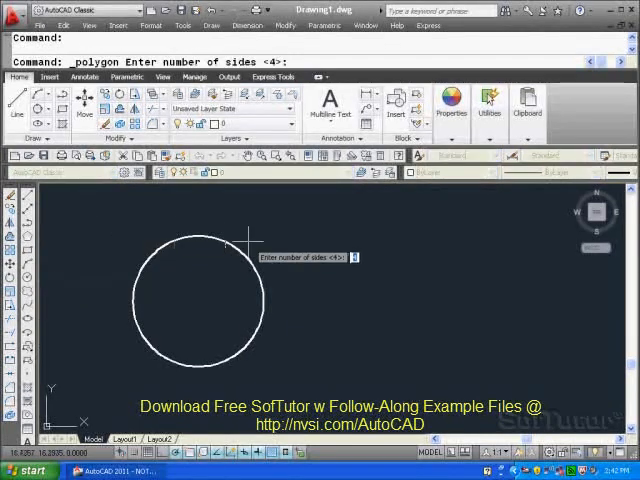
{"action": "mouse_move", "coordinate": [340, 296]}
{"action": "type", "text": " 3"}
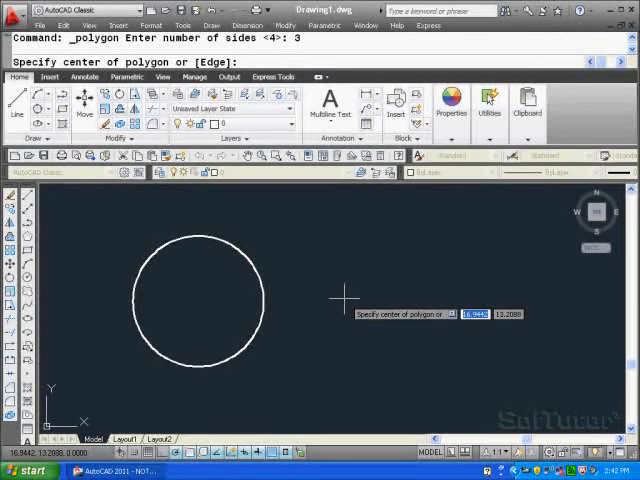
Draw a 3-sided polygon by Edge, fixing the edge endpoints to the right of the circle
{"action": "type", "text": "e"}
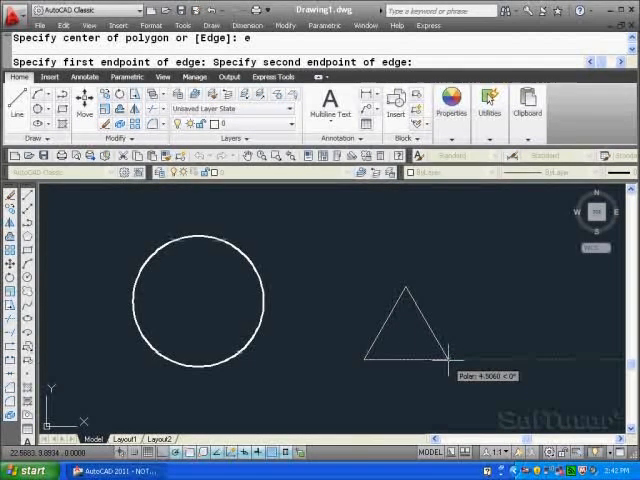
{"action": "mouse_move", "coordinate": [464, 356]}
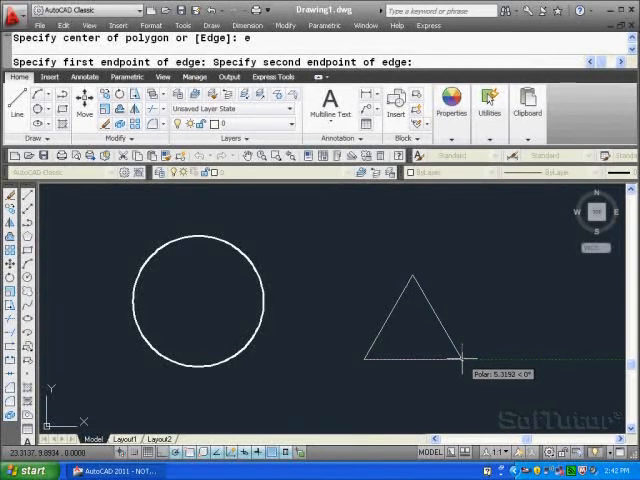
{"action": "left_click", "coordinate": [460, 352]}
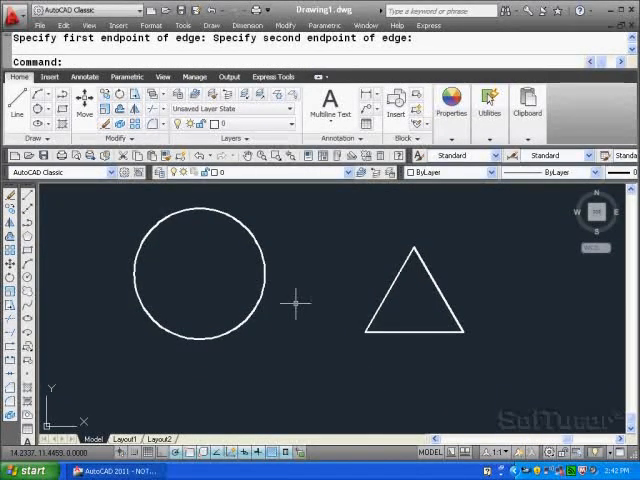
{"action": "mouse_move", "coordinate": [182, 244]}
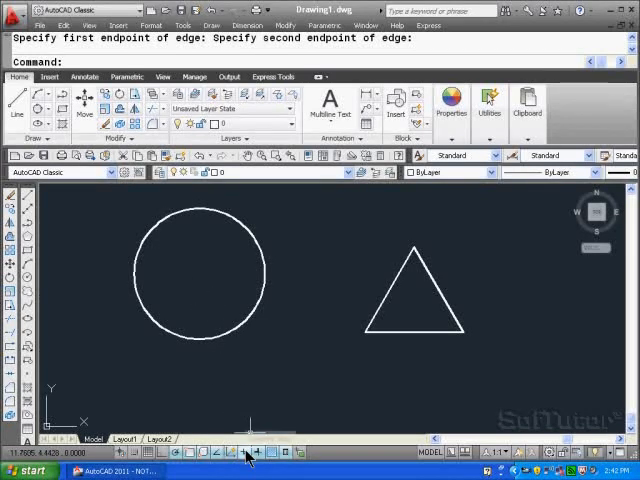
{"action": "mouse_move", "coordinate": [98, 238]}
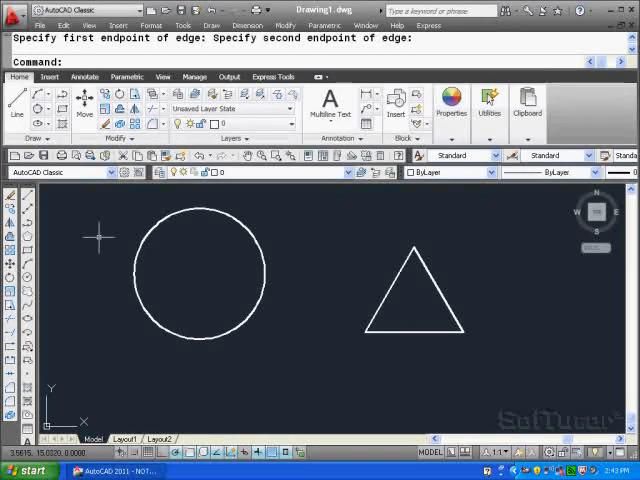
Begin another 3-point circle from the Home ribbon
{"action": "left_click", "coordinate": [56, 130]}
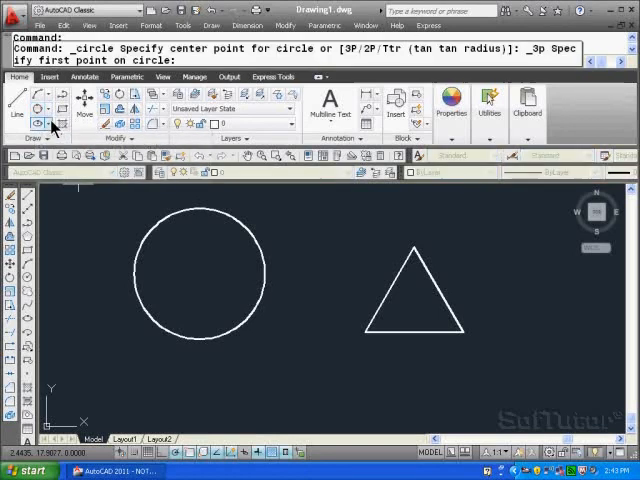
Circumscribe the circle through the triangle's lower-left, lower-right and top vertices
{"action": "left_click", "coordinate": [364, 330]}
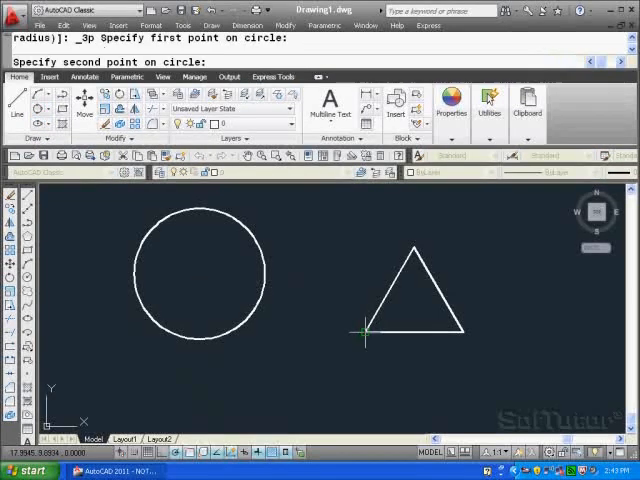
{"action": "left_click", "coordinate": [462, 328]}
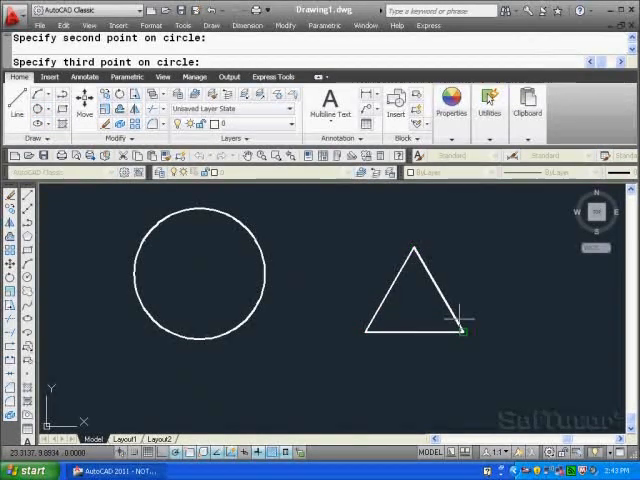
{"action": "left_click", "coordinate": [496, 316]}
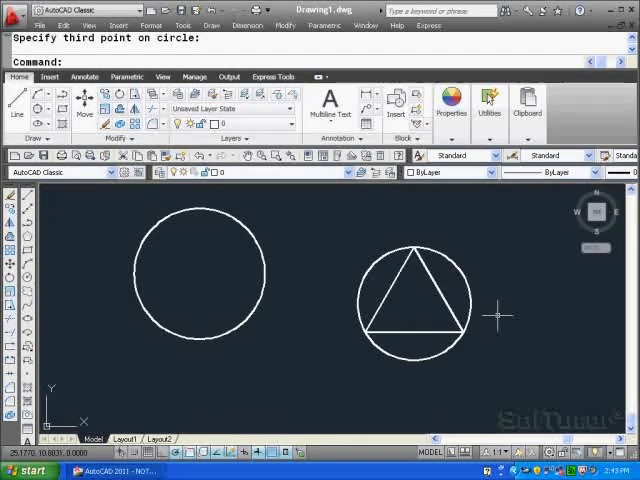
{"action": "mouse_move", "coordinate": [464, 304]}
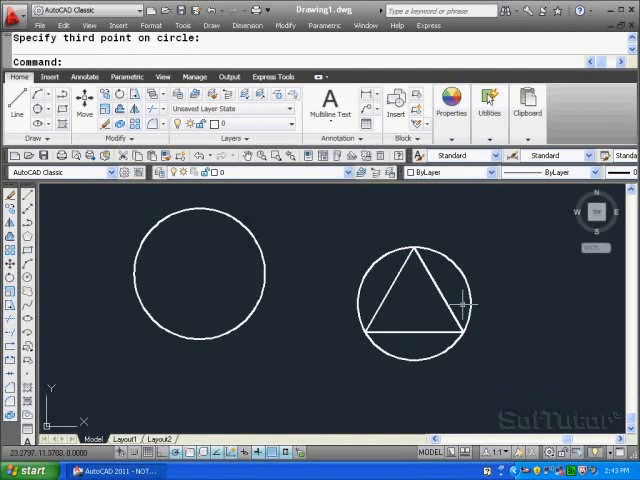
{"action": "mouse_move", "coordinate": [516, 268]}
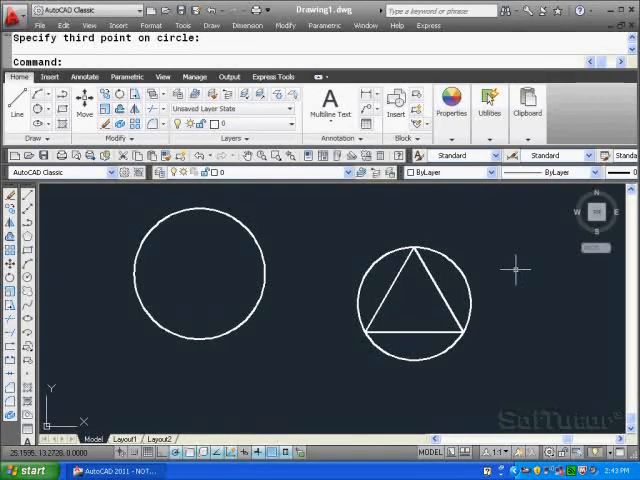